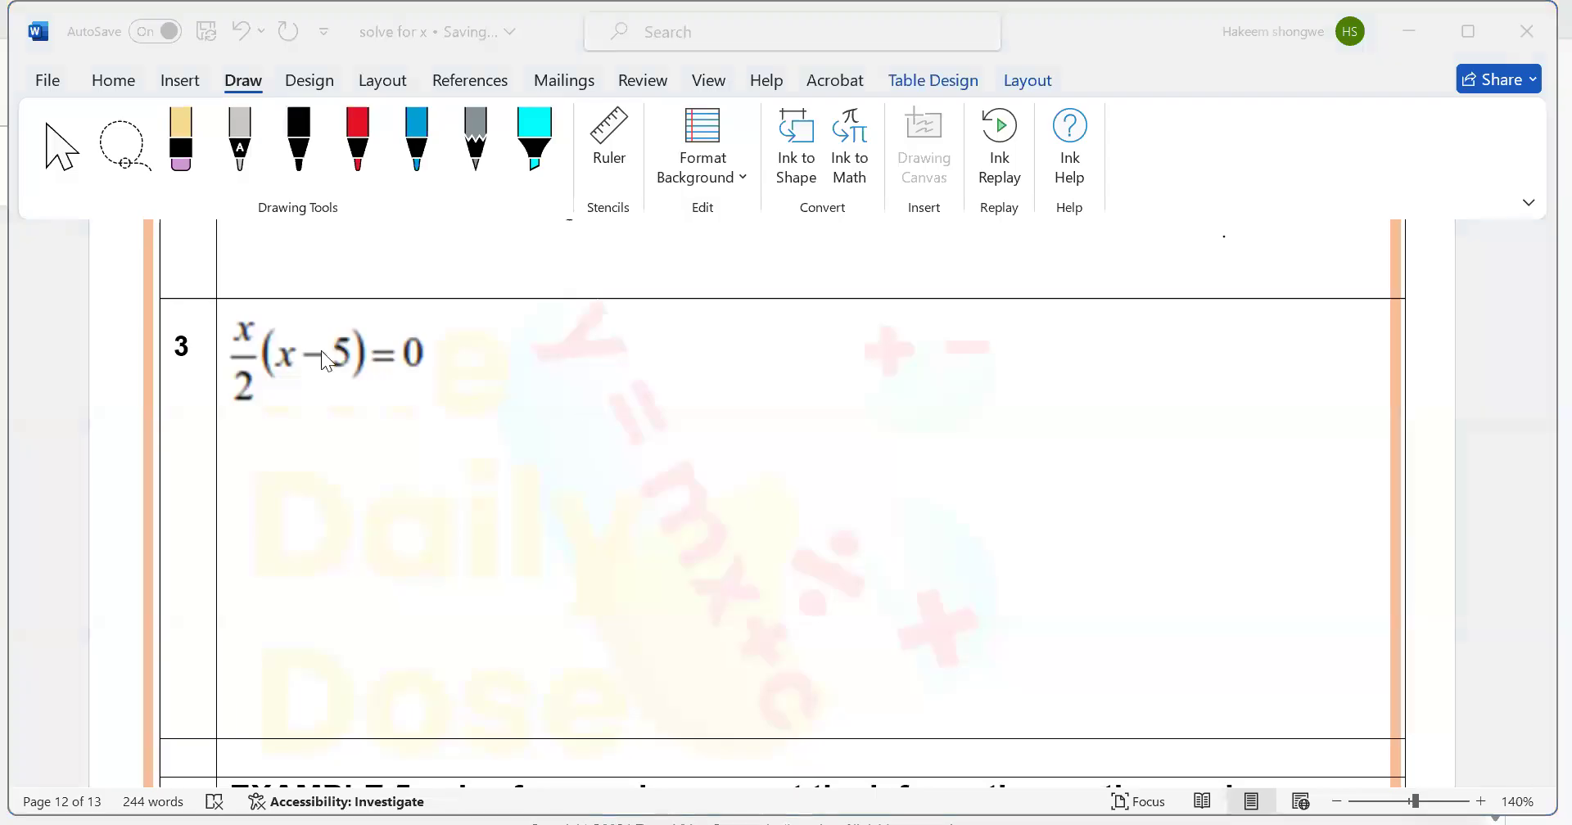
pyautogui.moveTo(279, 376)
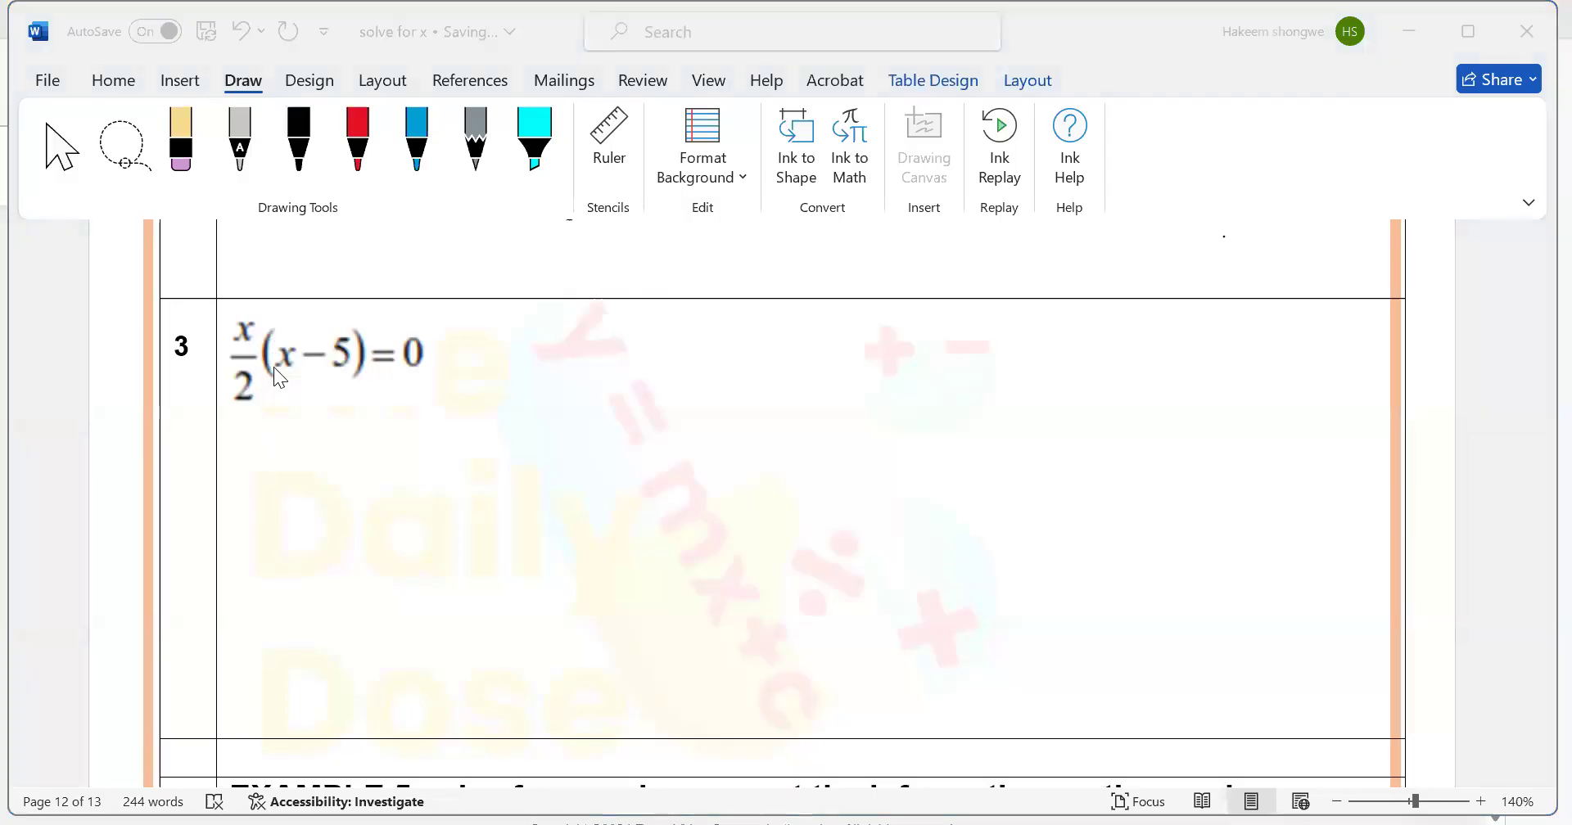
pyautogui.moveTo(372, 246)
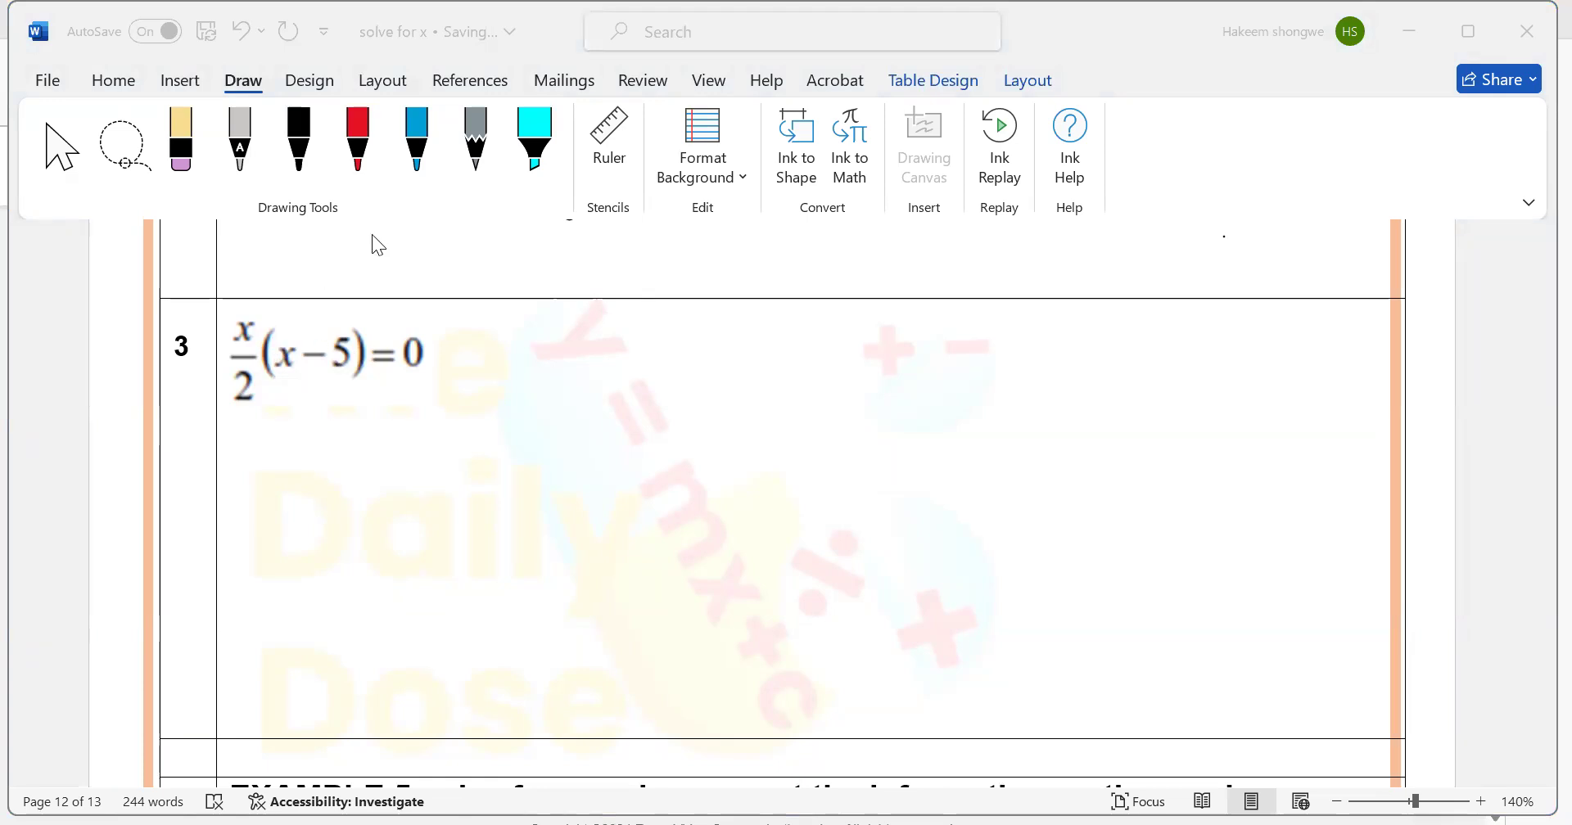
# Select the red pen and draw a red tick beside the equation x/2(x−5)=0.
pyautogui.click(357, 141)
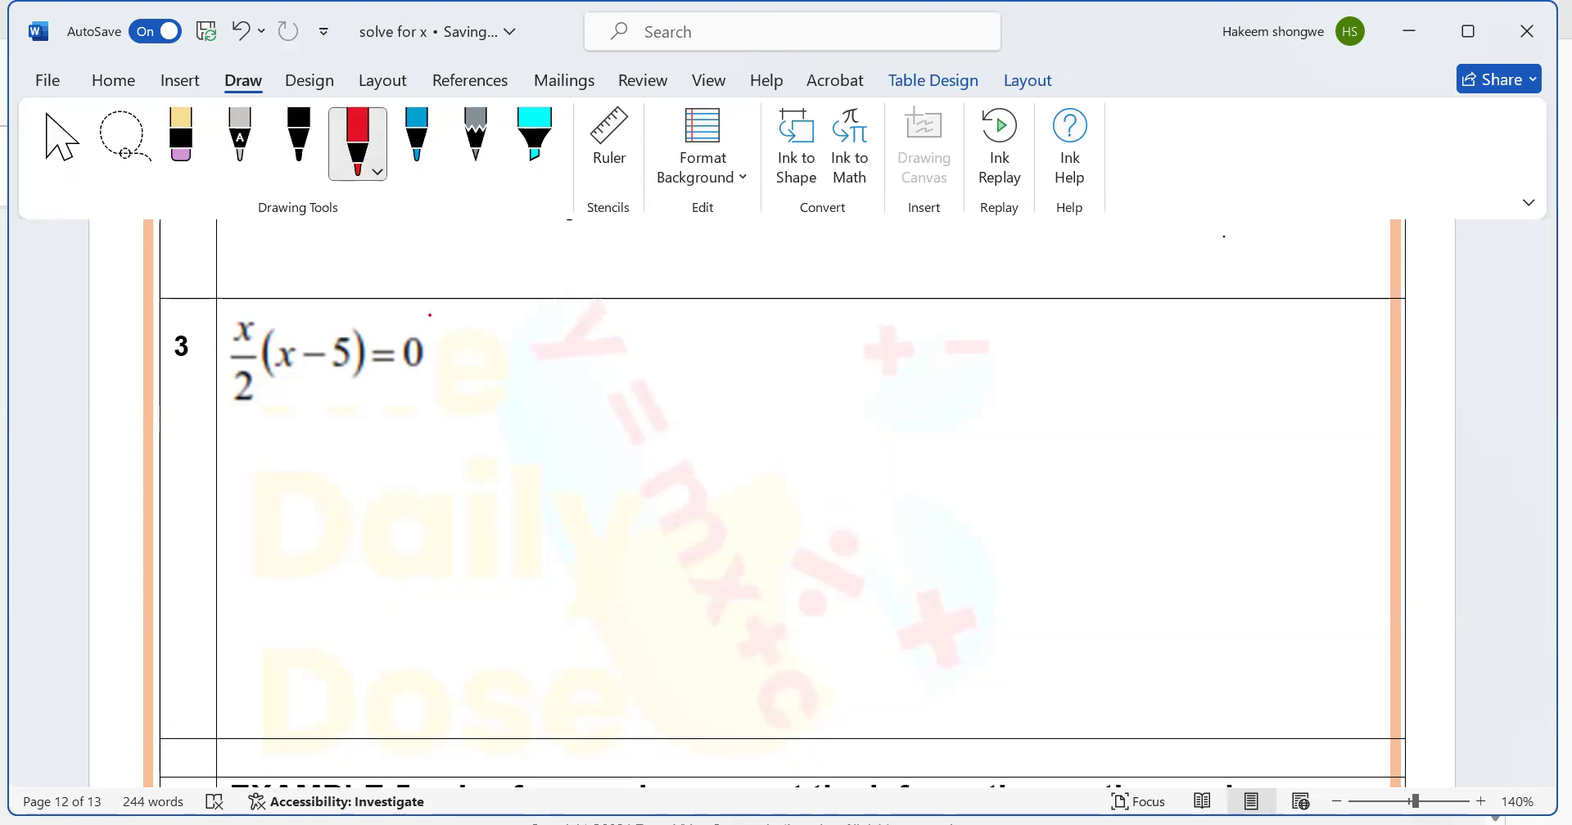
pyautogui.moveTo(431, 321); pyautogui.dragTo(452, 302)
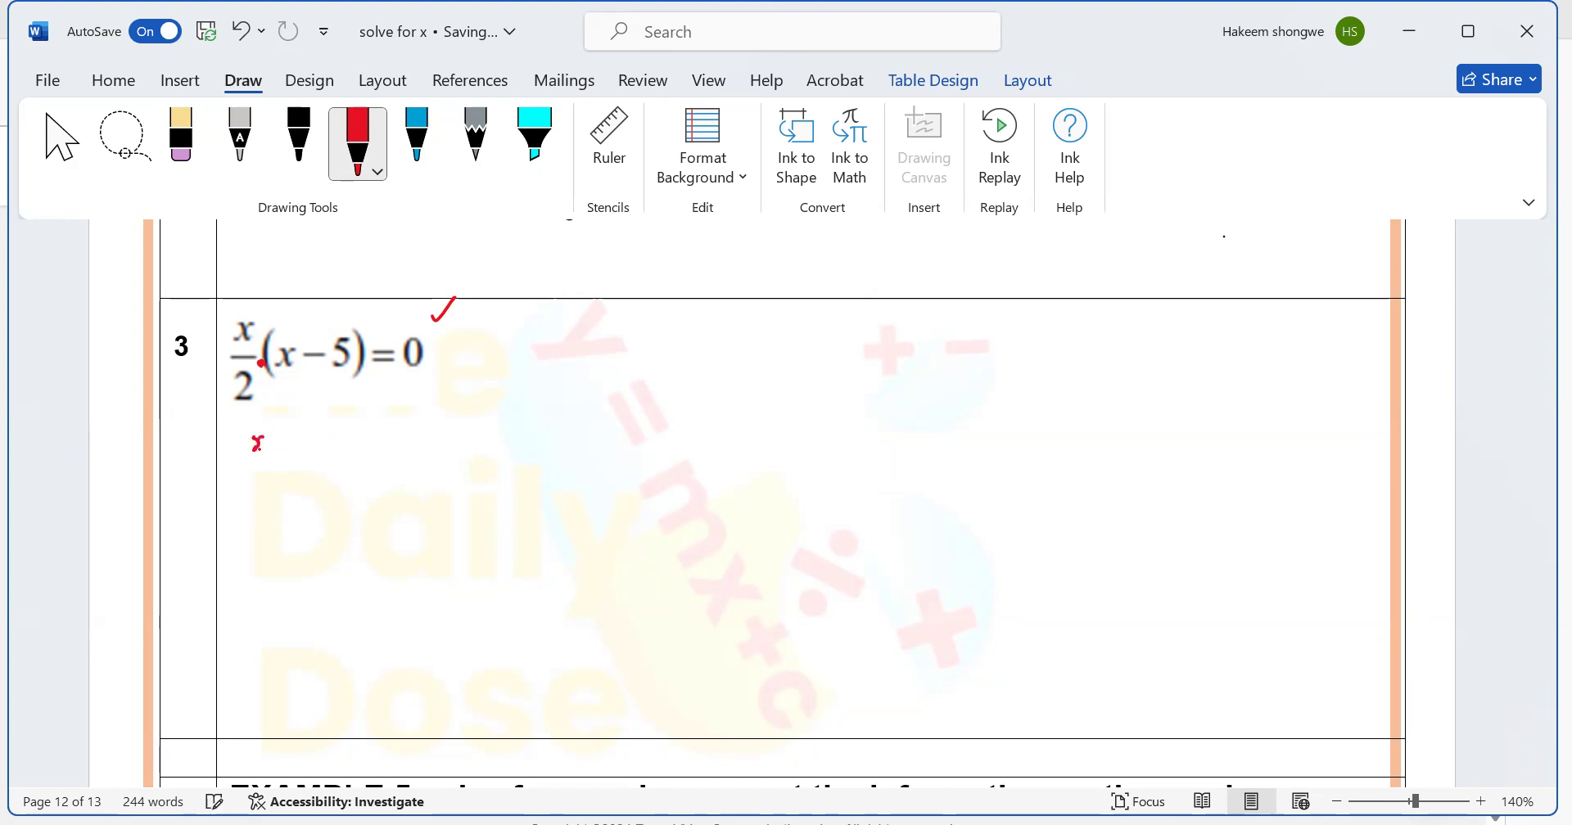
# Handwrite the factor cases 'x/2 = 0 or x − 5 = 0' in red beneath the ticked equation.
pyautogui.moveTo(250, 441); pyautogui.dragTo(306, 466)
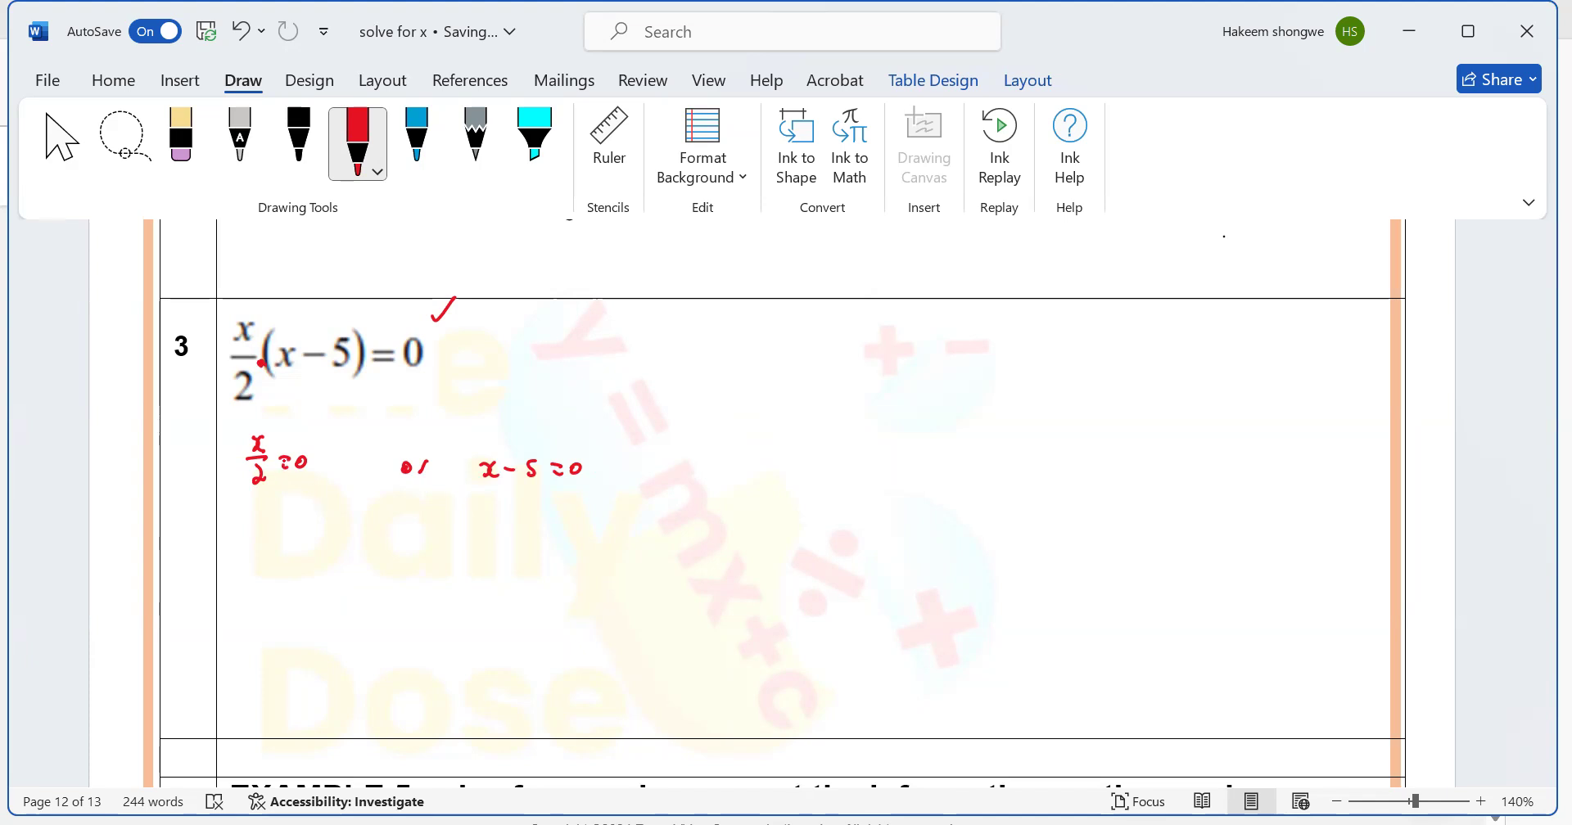
pyautogui.click(310, 464)
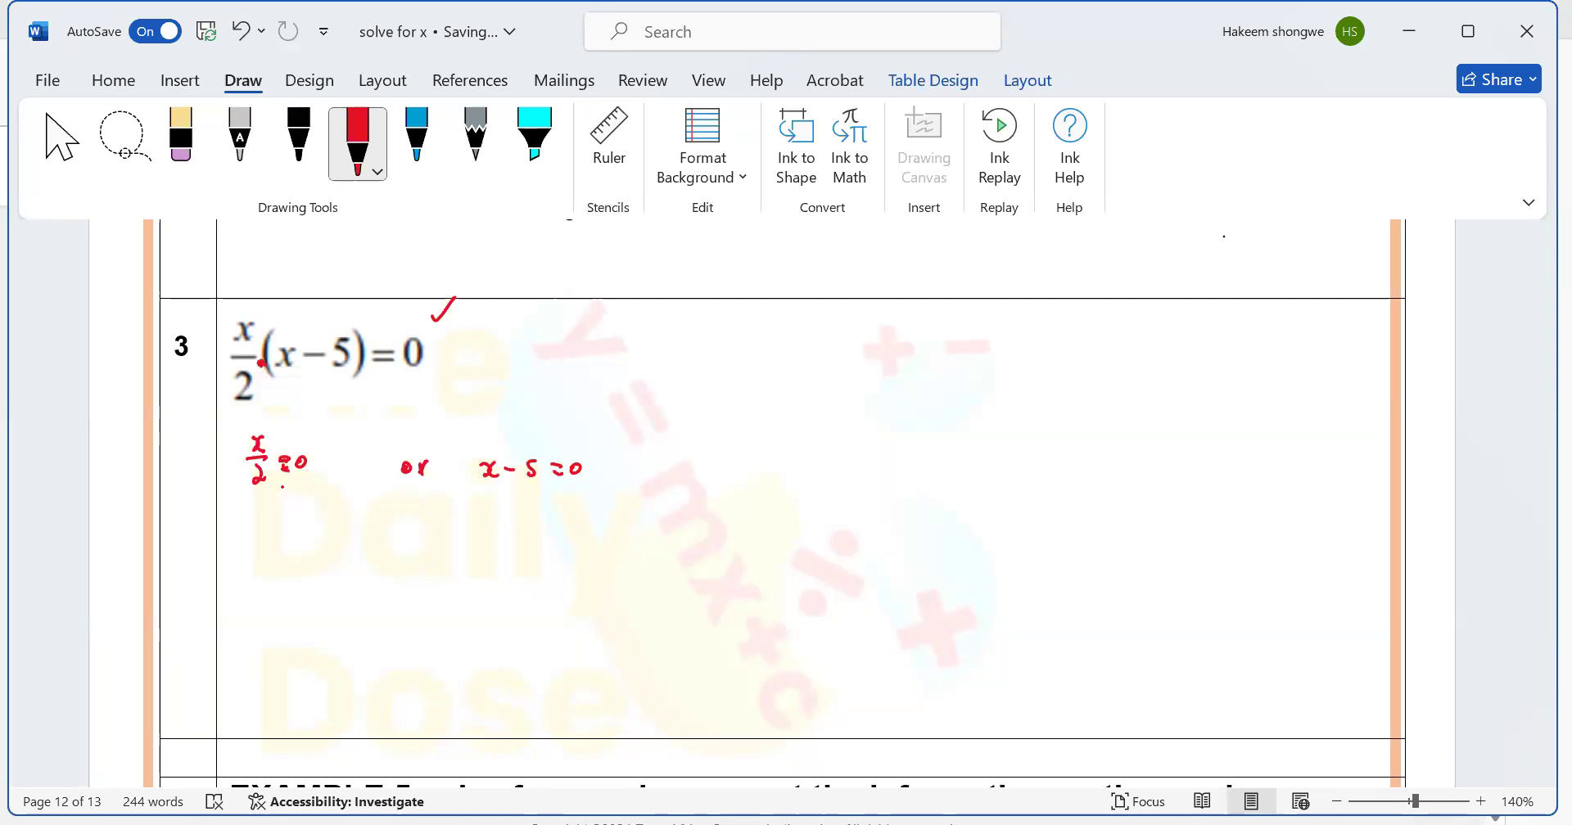
# Mark multiplying x/2 = 0 by 2 on both sides and write the solution x = 0 below it.
pyautogui.moveTo(211, 457); pyautogui.dragTo(241, 472)
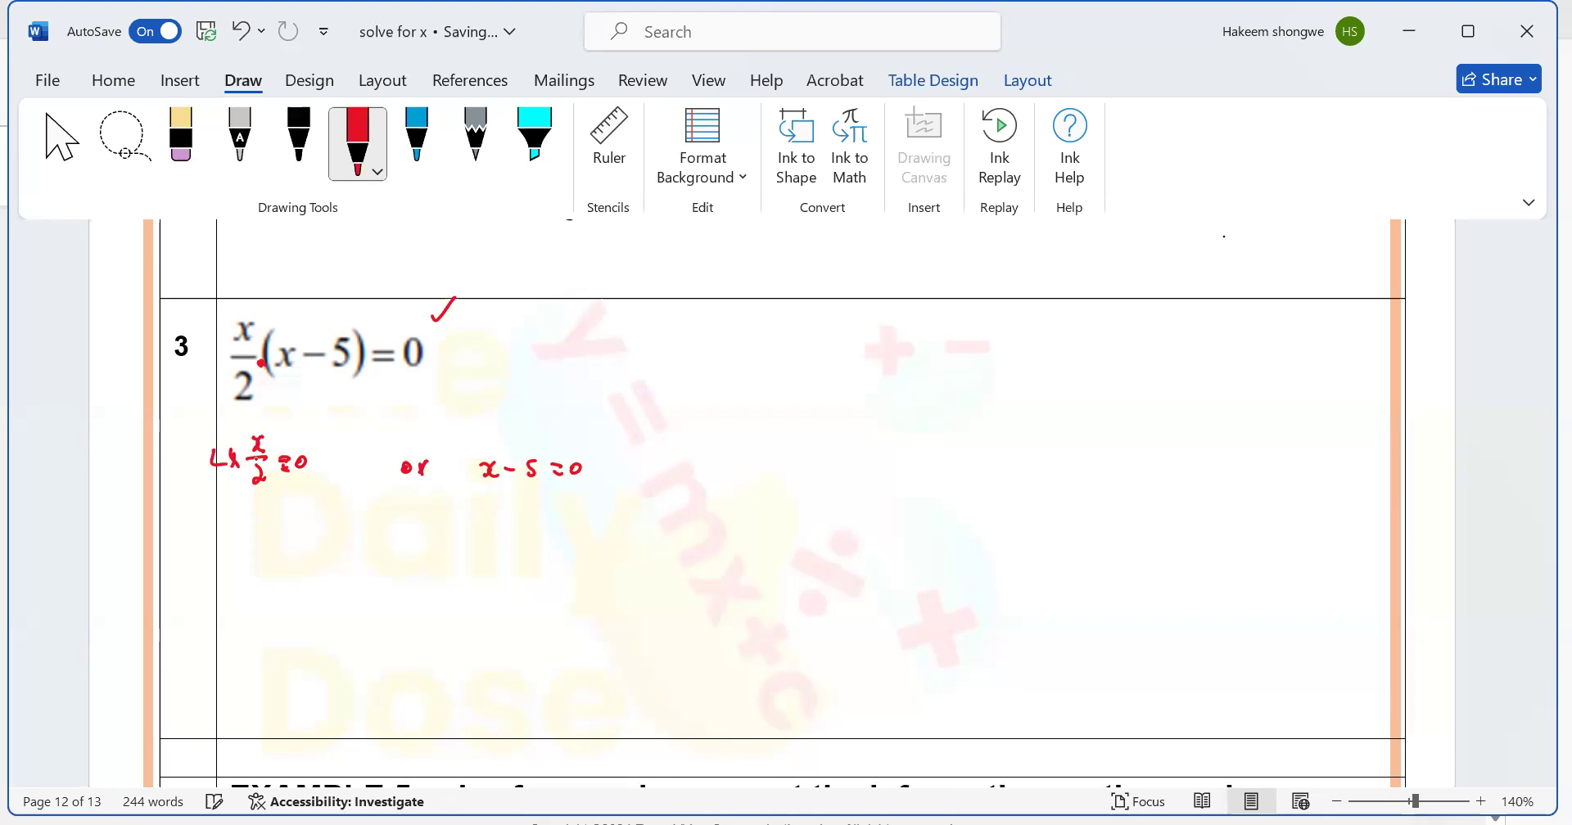
pyautogui.moveTo(314, 472); pyautogui.dragTo(334, 452)
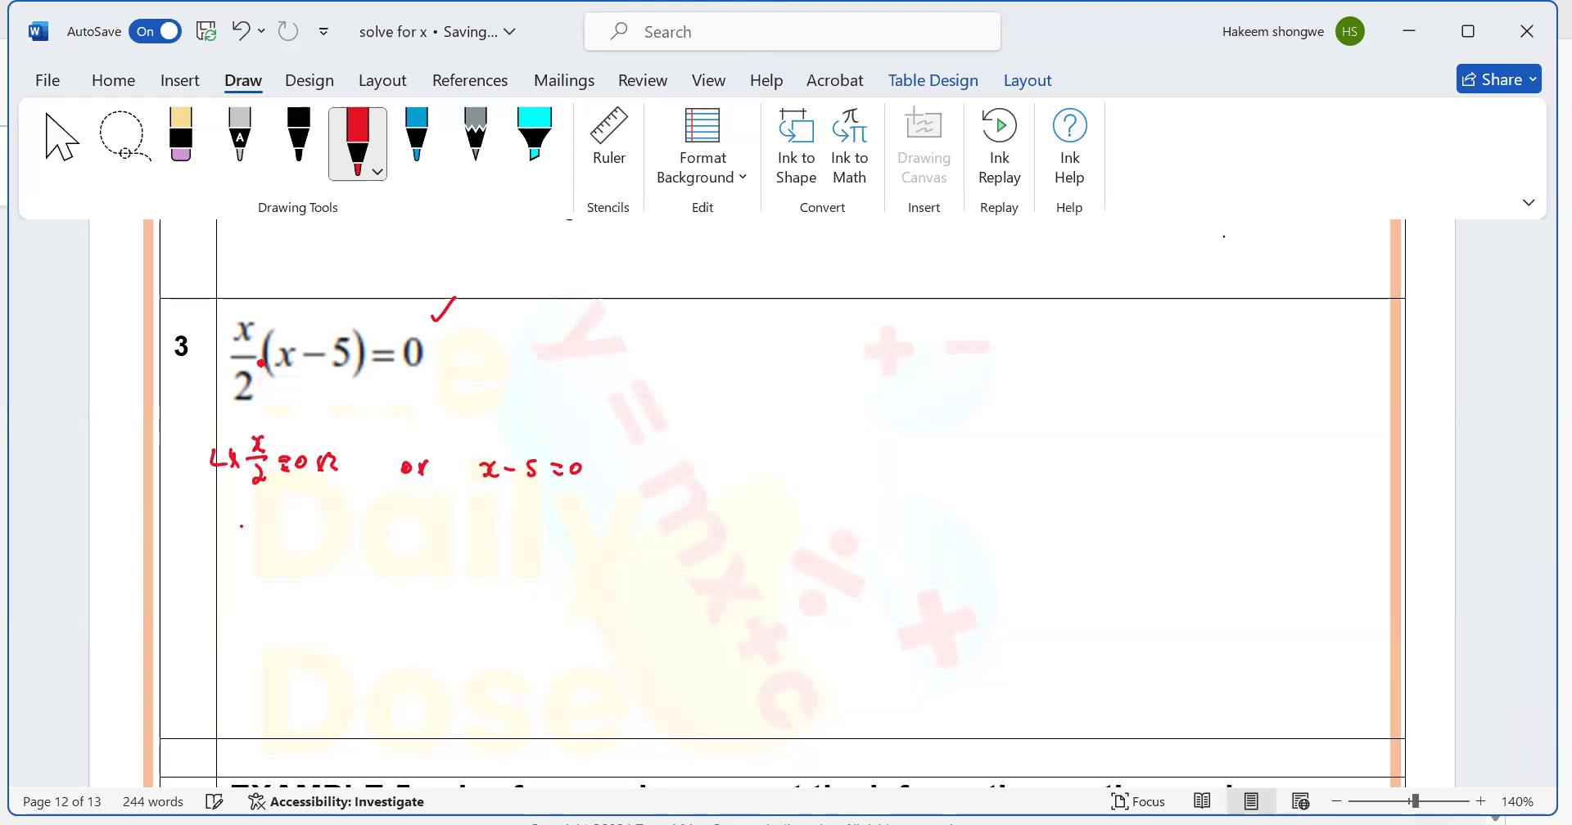
pyautogui.moveTo(239, 542); pyautogui.dragTo(291, 532)
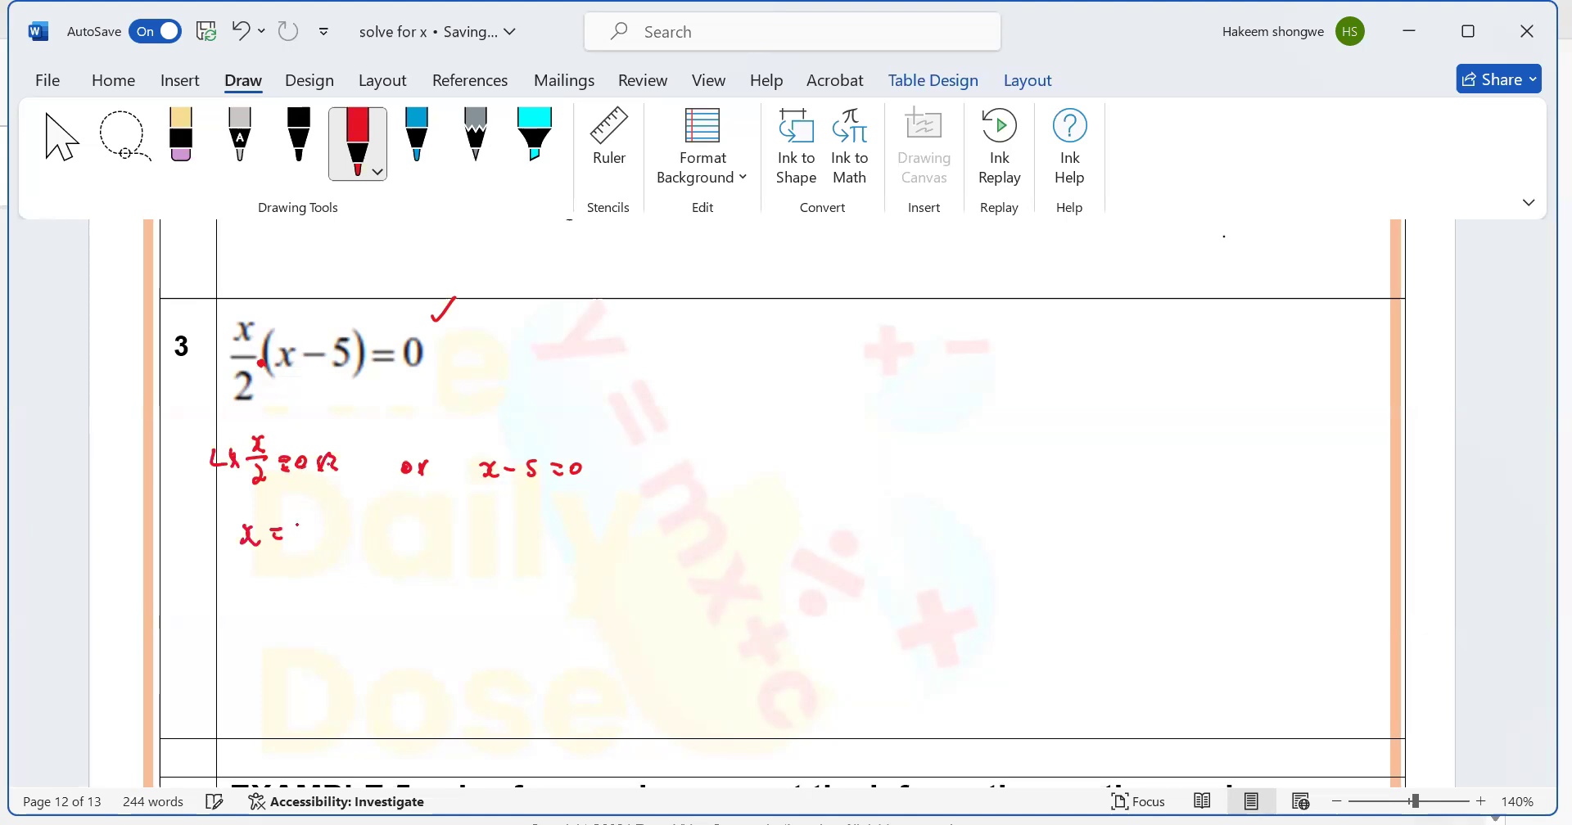
pyautogui.moveTo(296, 543); pyautogui.dragTo(311, 528)
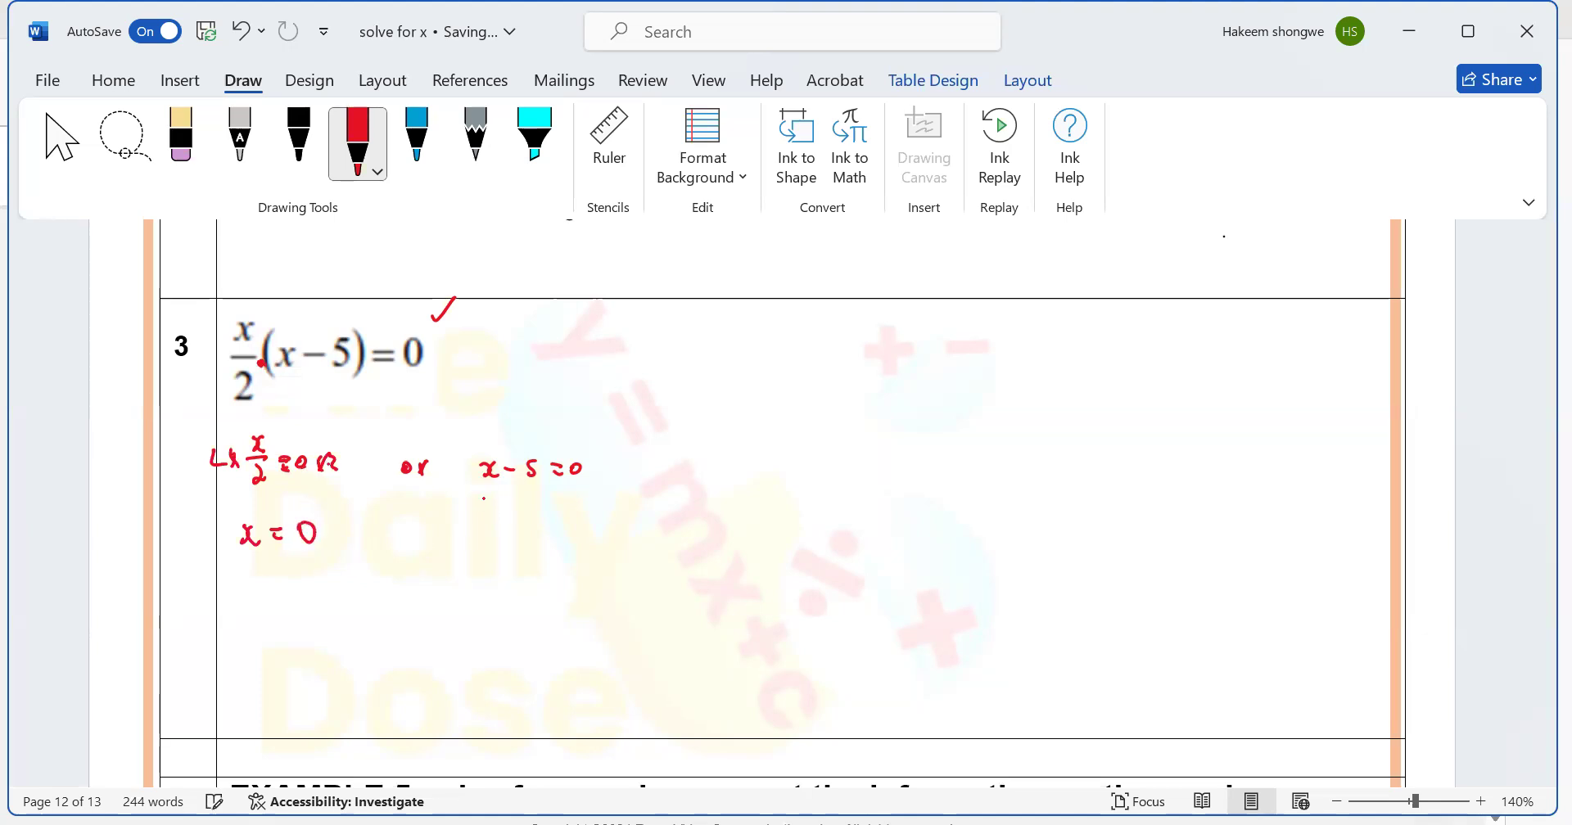
# Move the 5 across to write x = 5, then start a number line to the right of the working.
pyautogui.moveTo(537, 461); pyautogui.dragTo(591, 430)
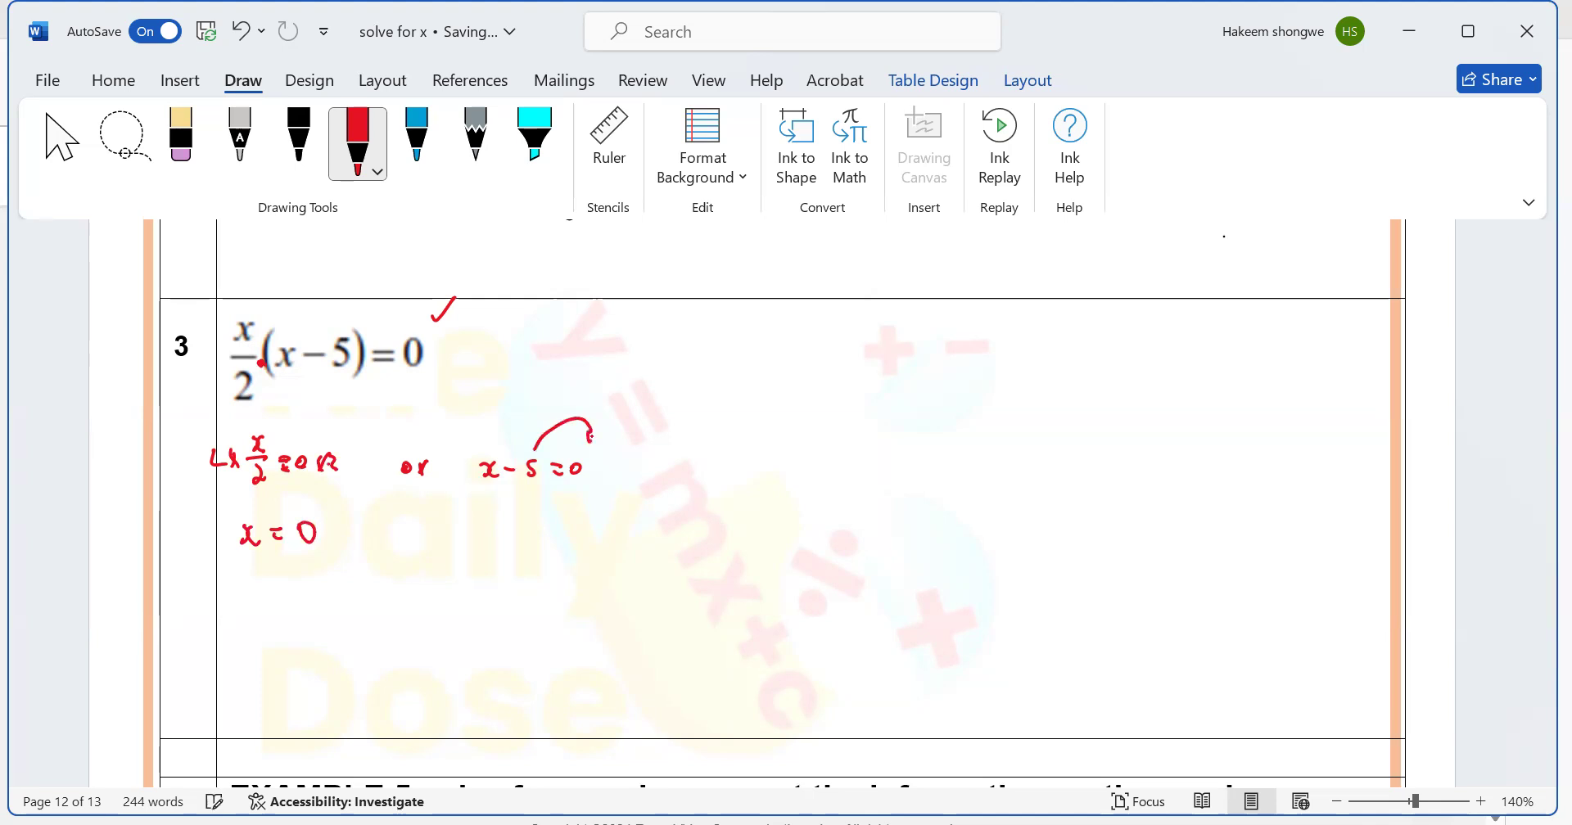
pyautogui.moveTo(497, 527); pyautogui.dragTo(547, 528)
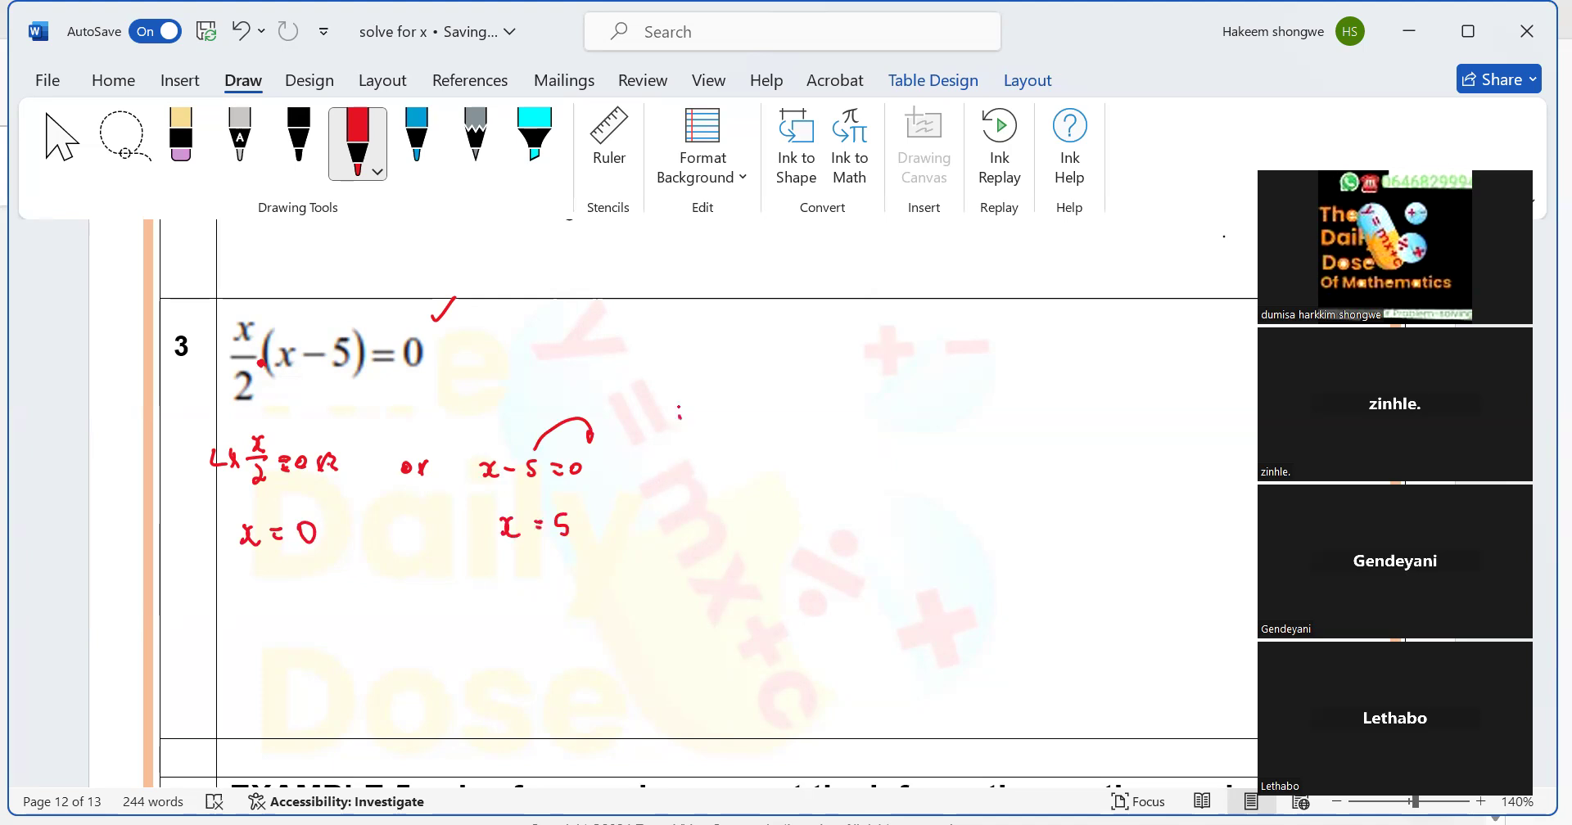
pyautogui.moveTo(650, 403); pyautogui.dragTo(900, 403)
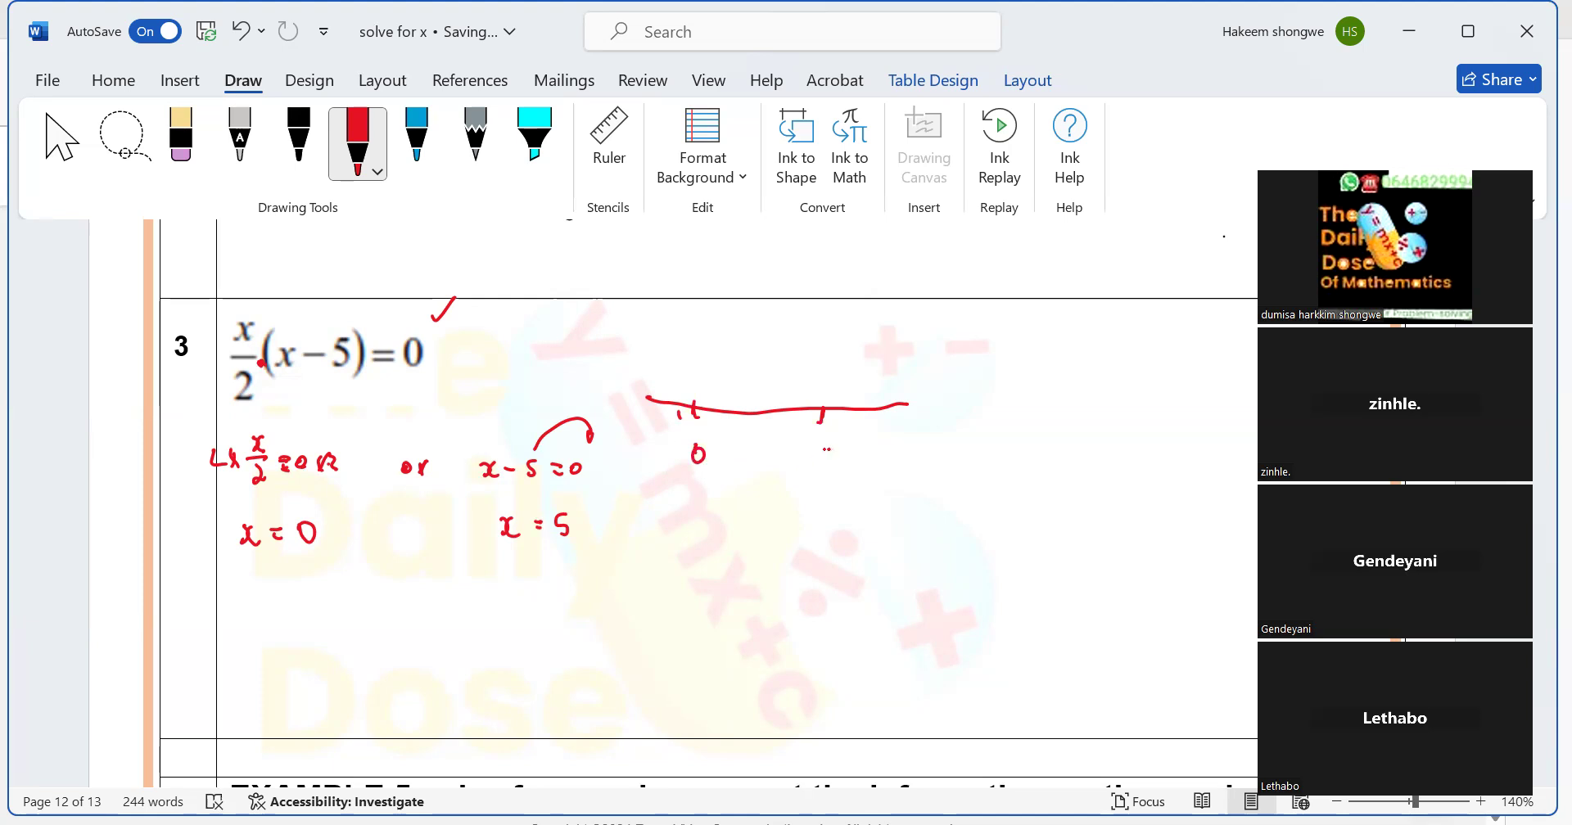
# Label 5 on the number line and note a = + with a small upward-opening cup sketch.
pyautogui.moveTo(812, 471); pyautogui.dragTo(825, 447)
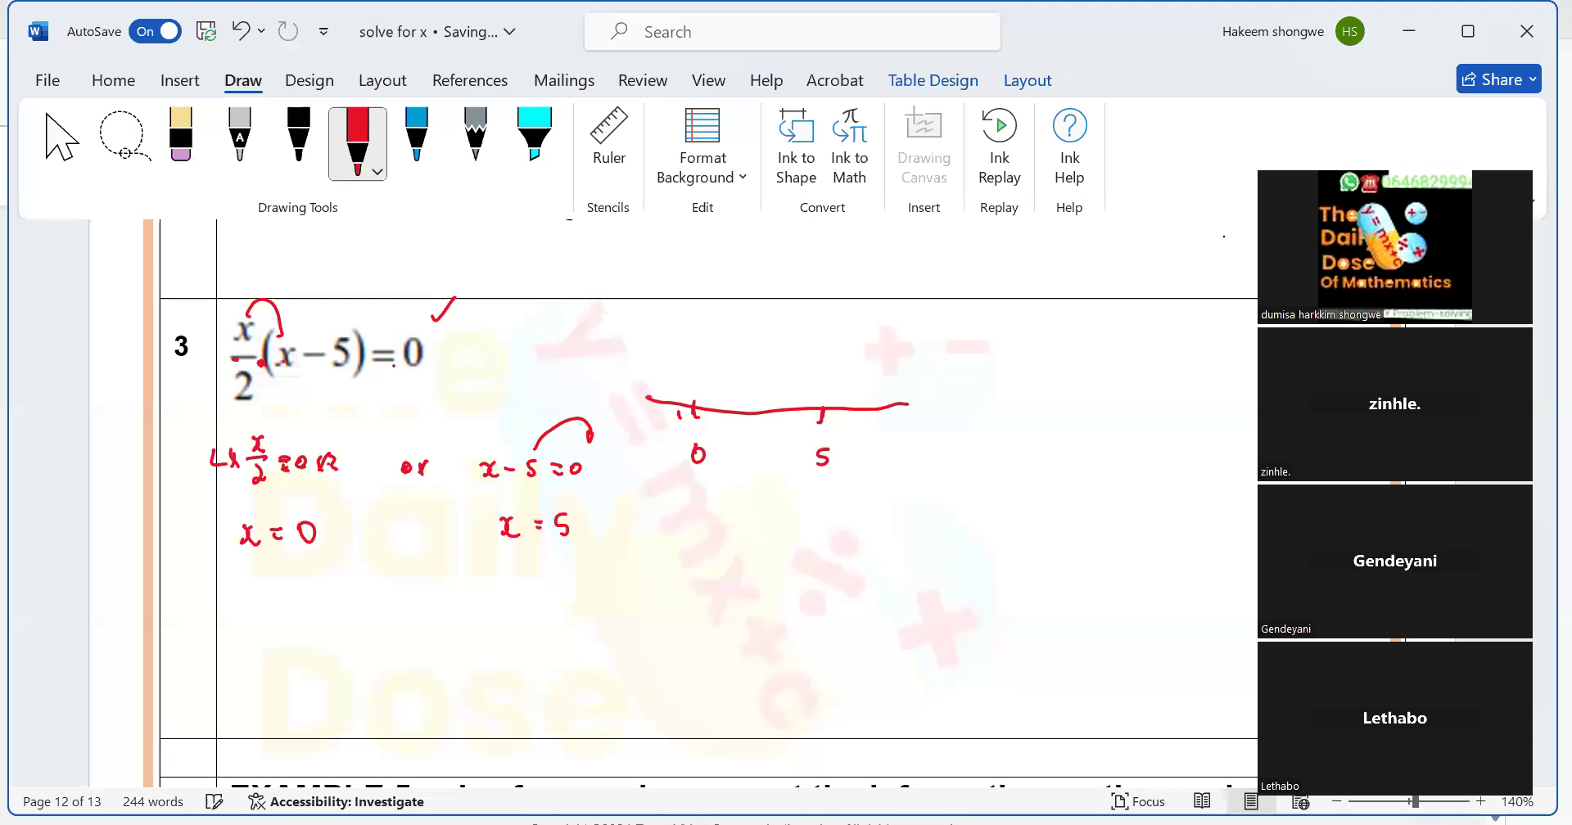
pyautogui.moveTo(531, 336); pyautogui.dragTo(542, 321)
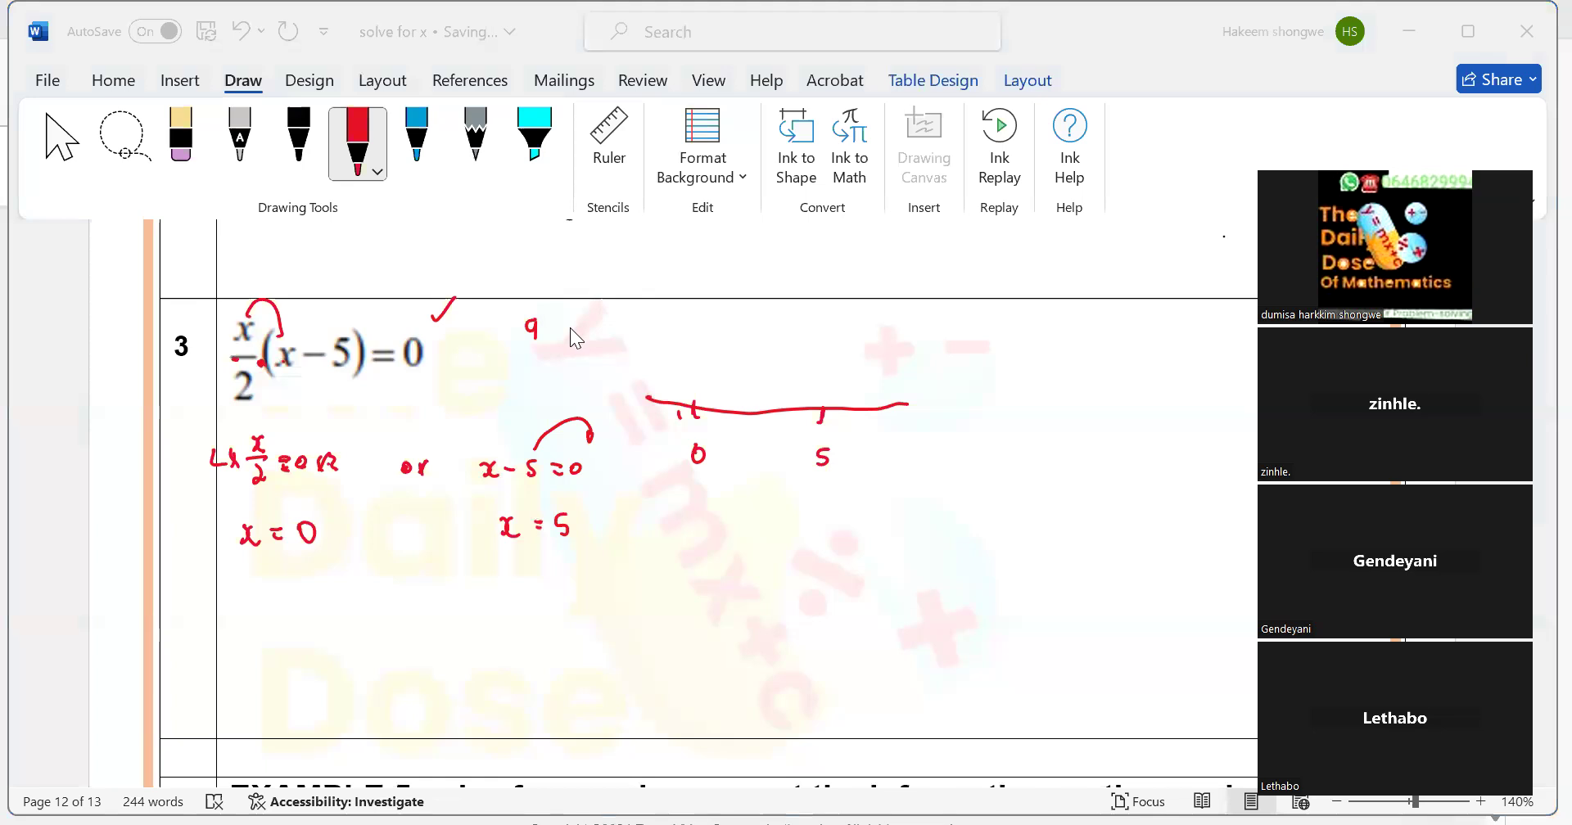
pyautogui.moveTo(562, 326); pyautogui.dragTo(601, 326)
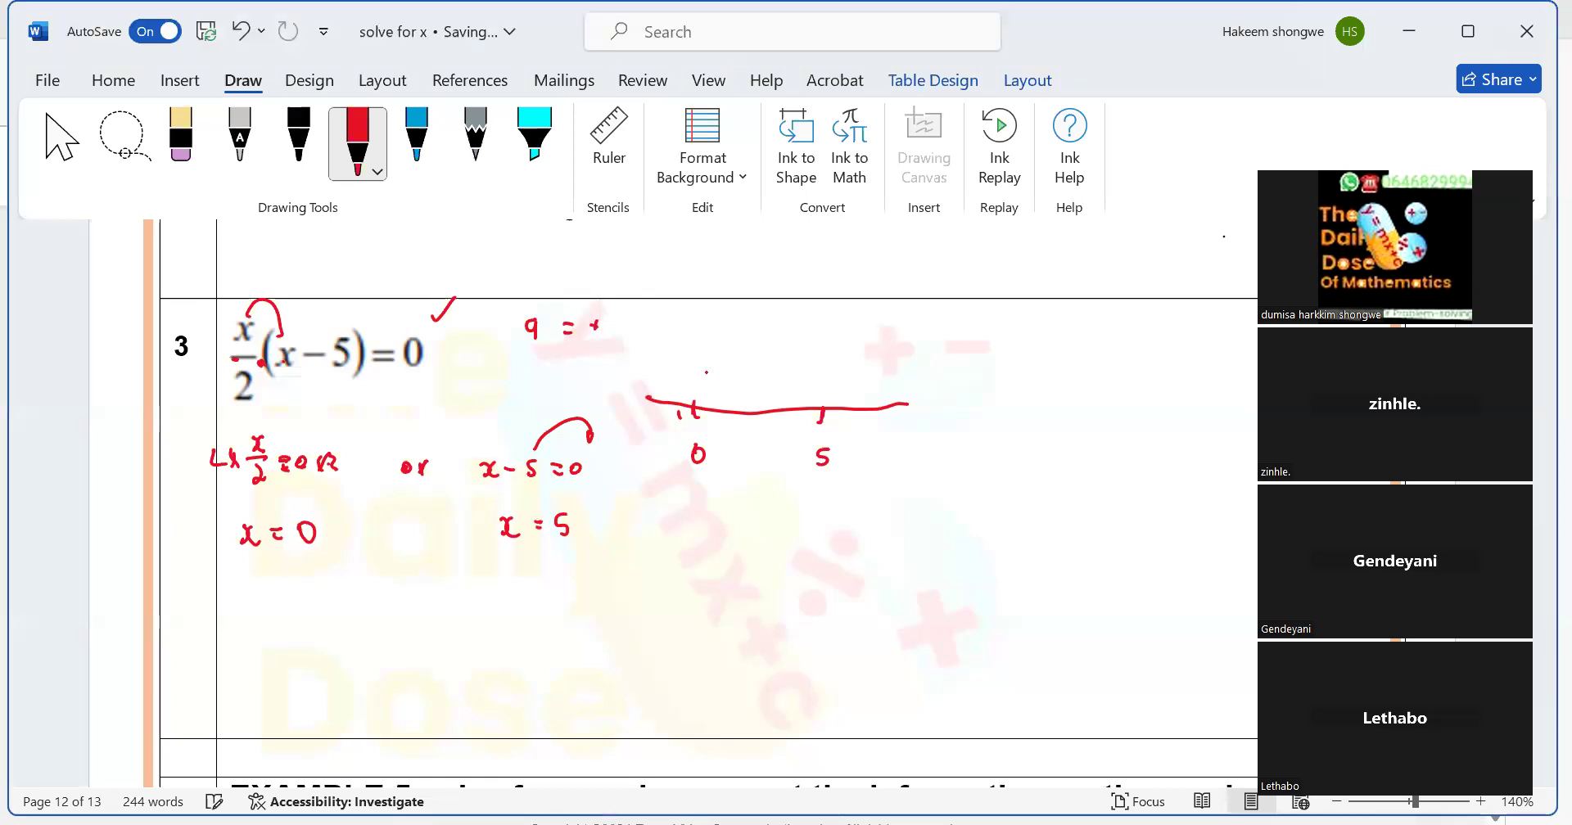
pyautogui.moveTo(547, 251); pyautogui.dragTo(577, 280)
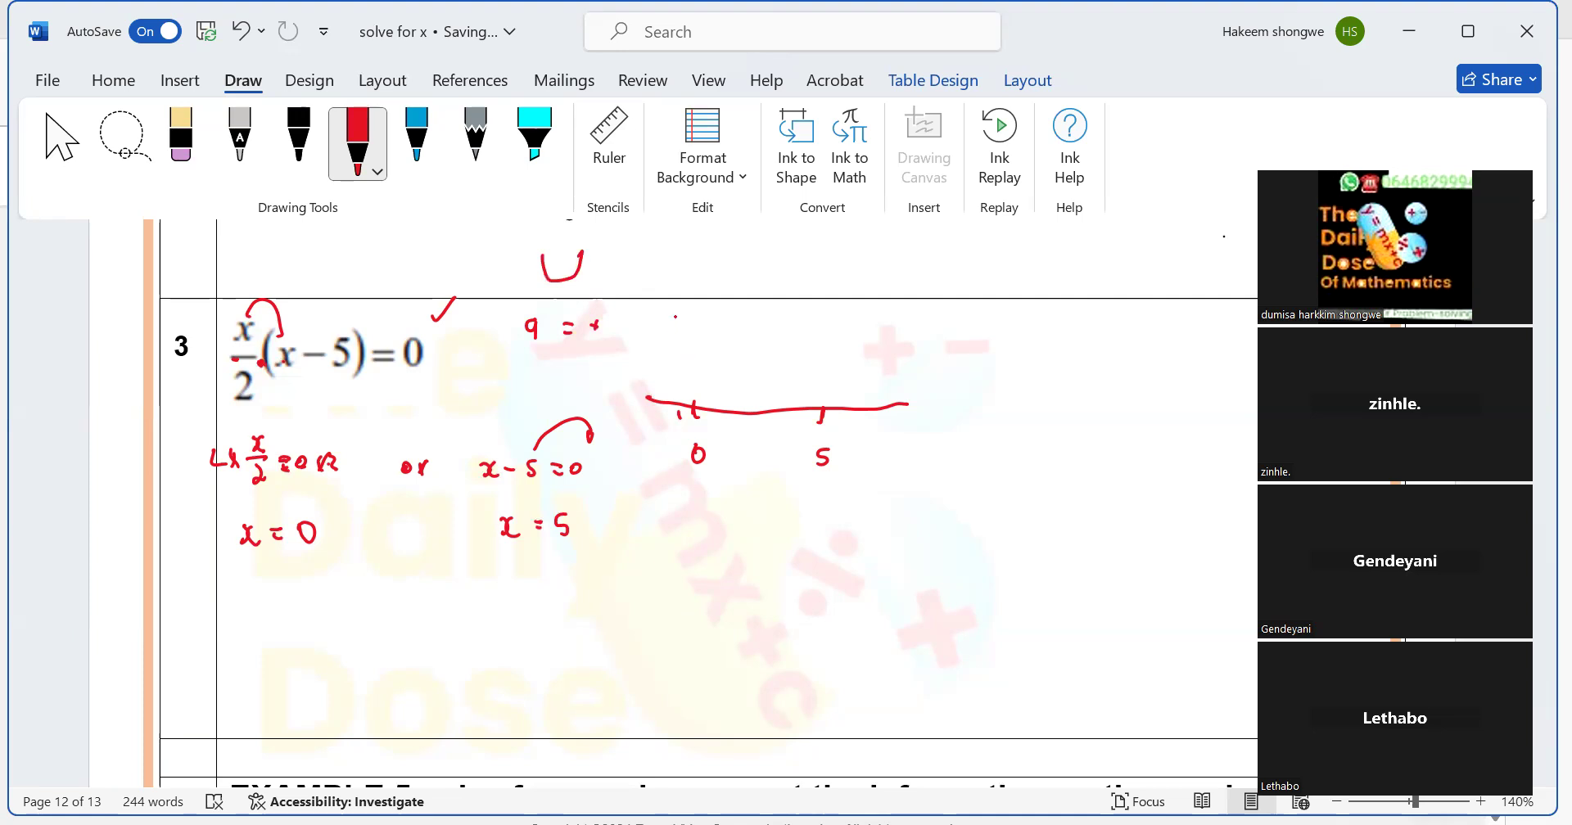
# Draw an upward parabola through 0 and 5 on the number line and scroll down to Example 5.
pyautogui.moveTo(678, 306); pyautogui.dragTo(702, 439)
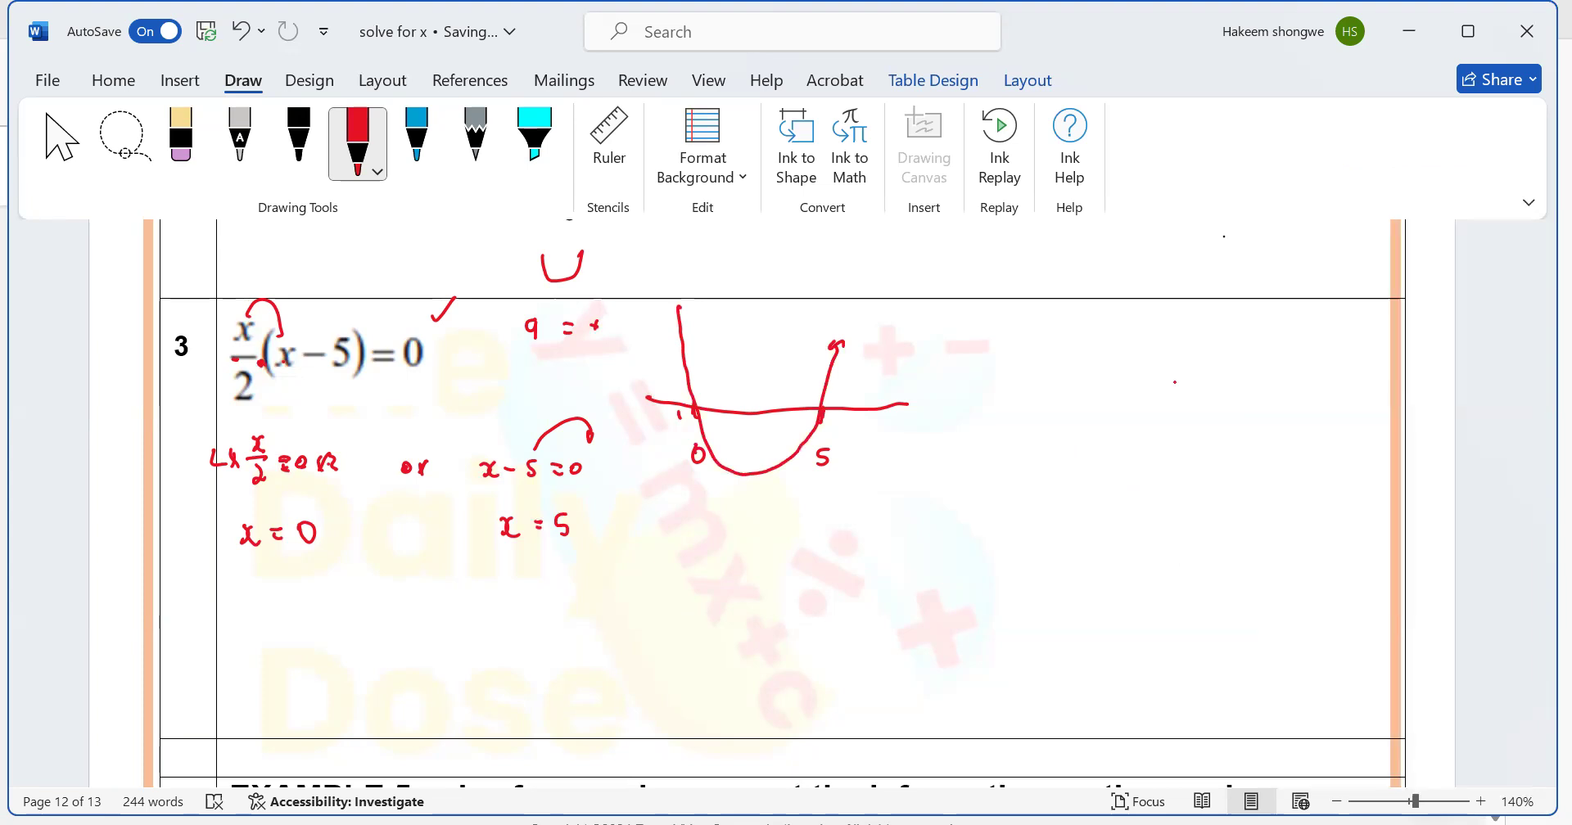
pyautogui.scroll(-3)
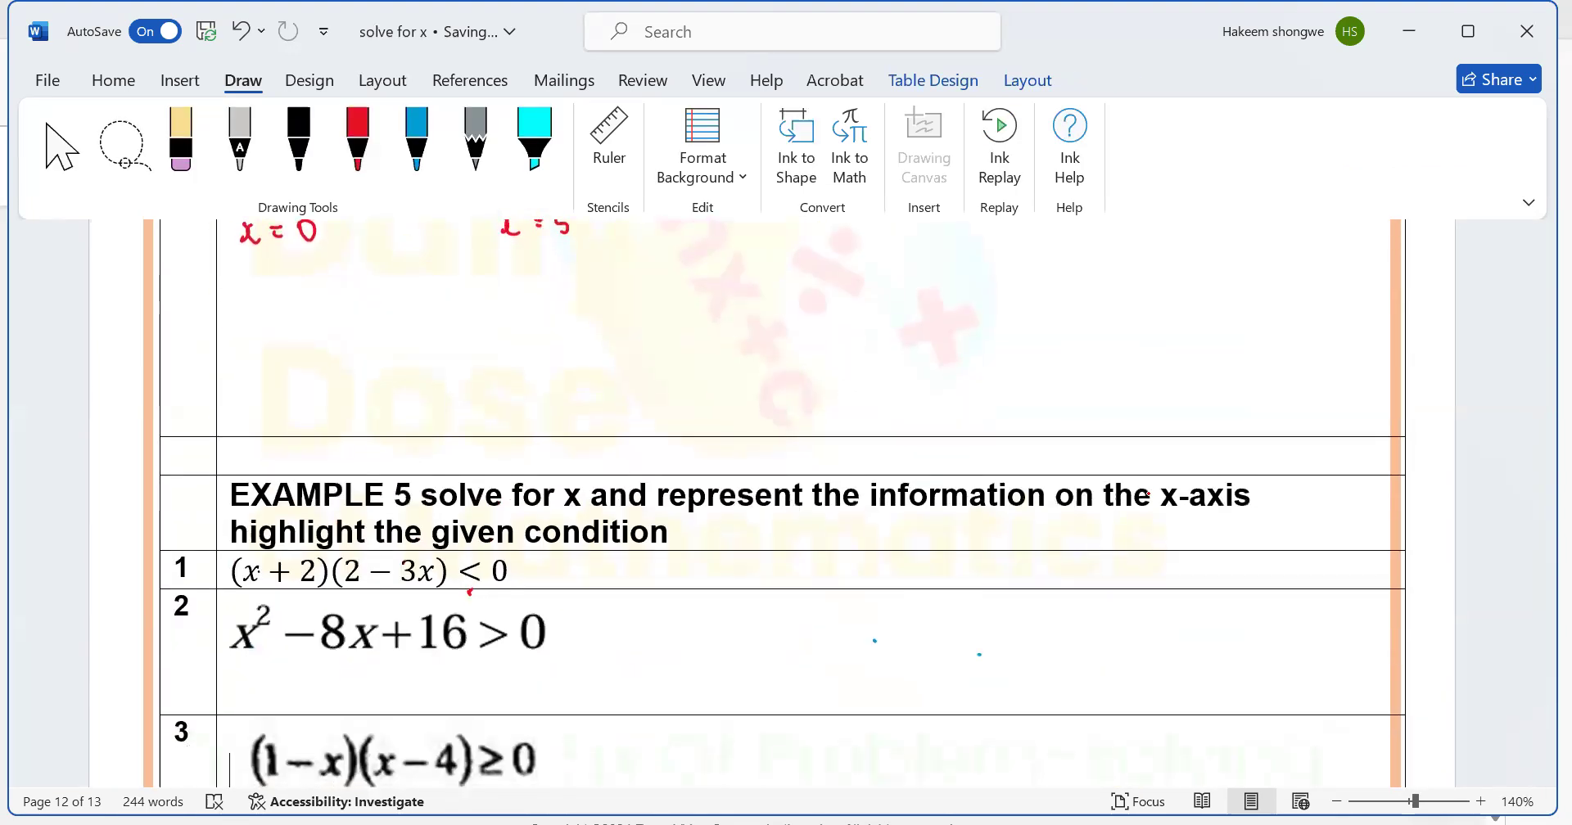